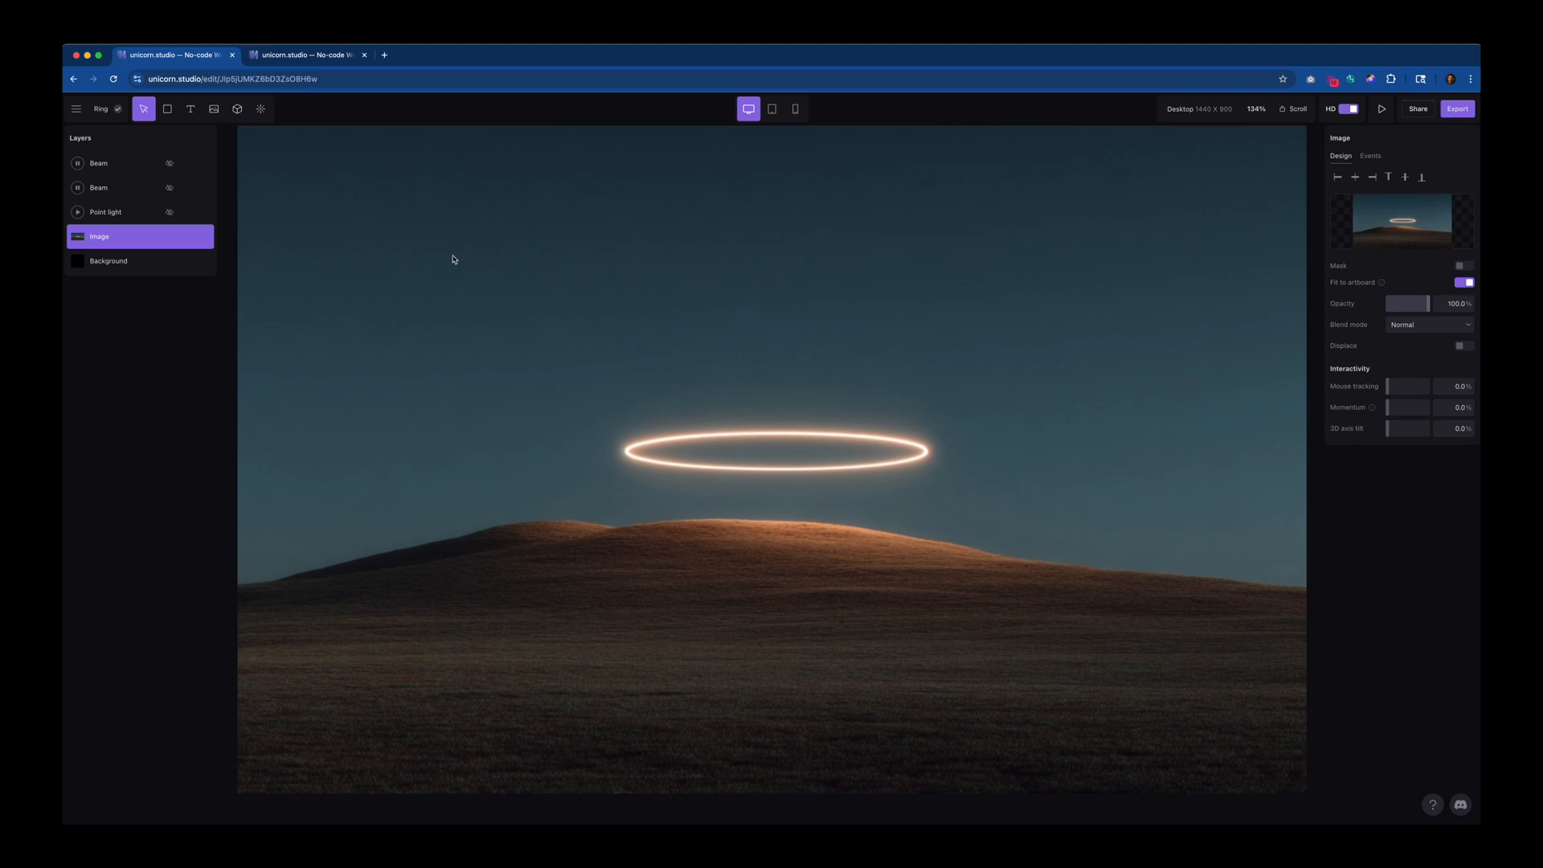
{"action": "mouse_move", "coordinate": [127, 212]}
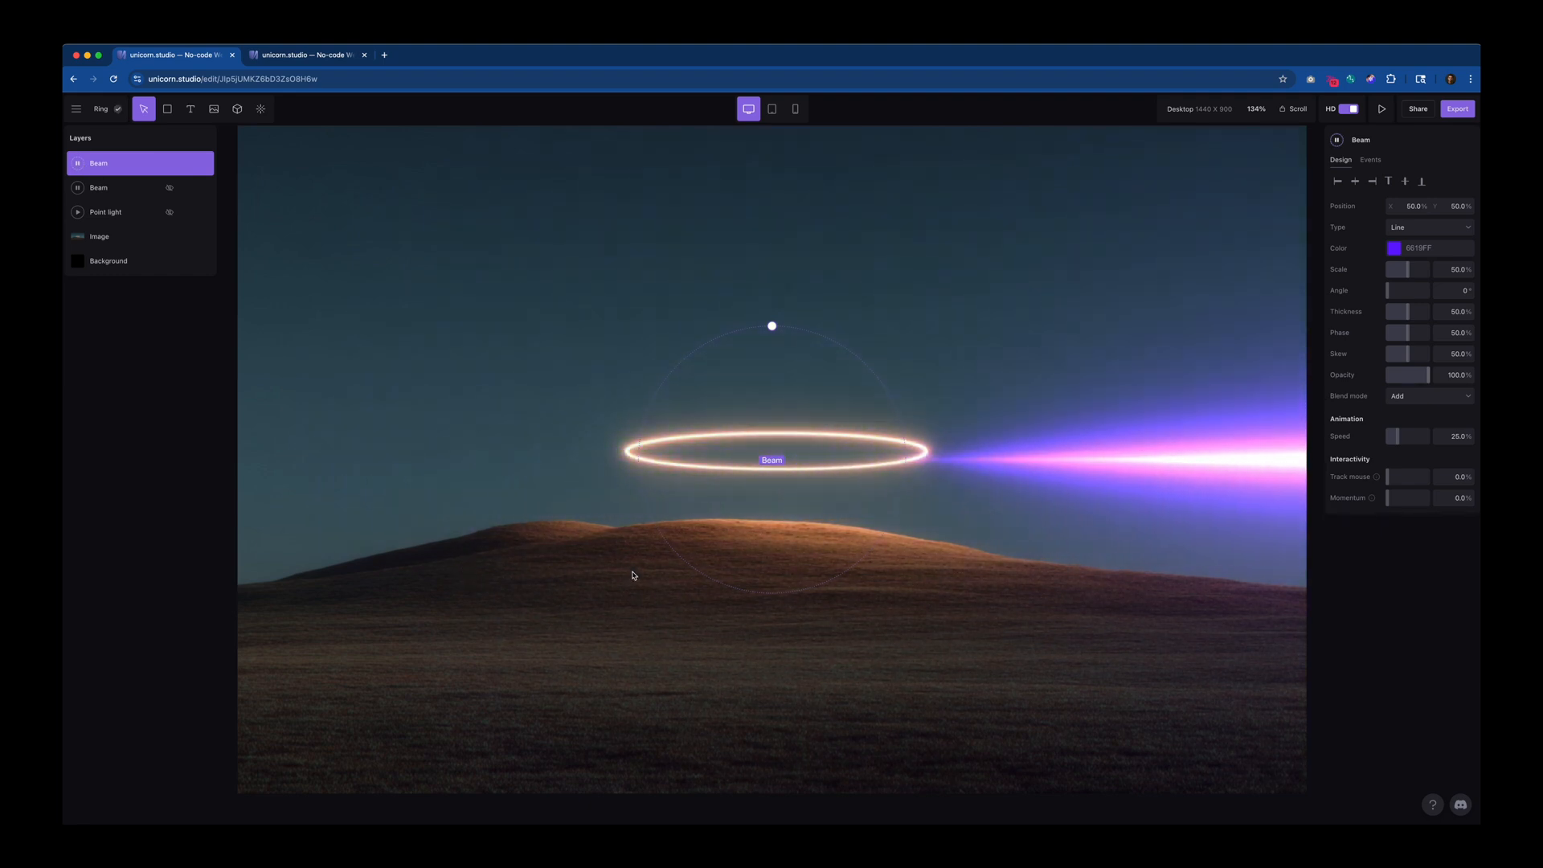
- Change the beam type to Ring and shrink its scale to about 19%
{"action": "left_click", "coordinate": [1430, 227]}
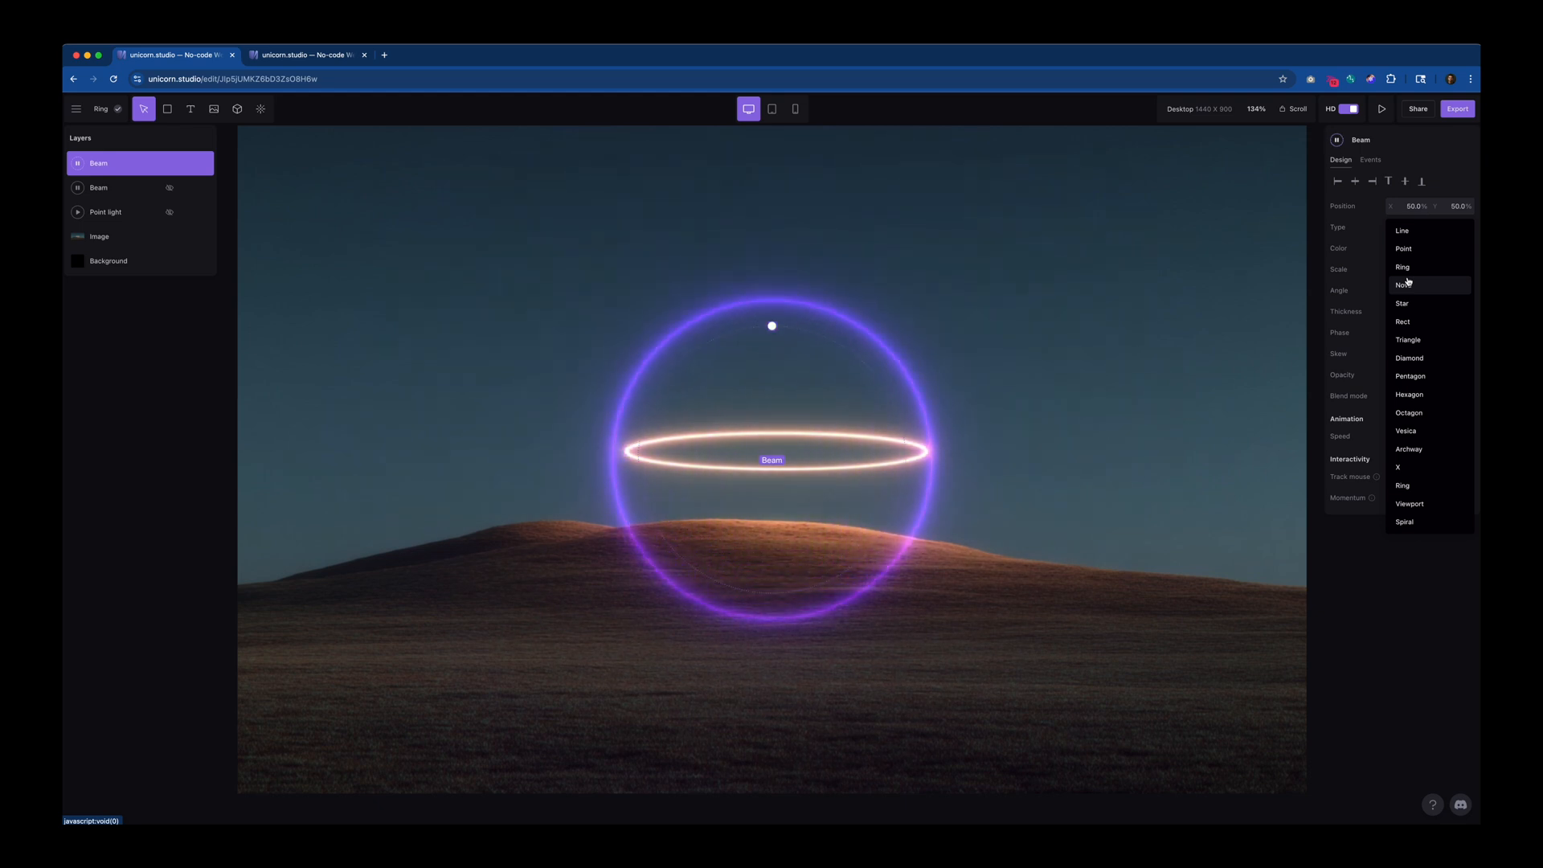
{"action": "left_click", "coordinate": [1402, 266]}
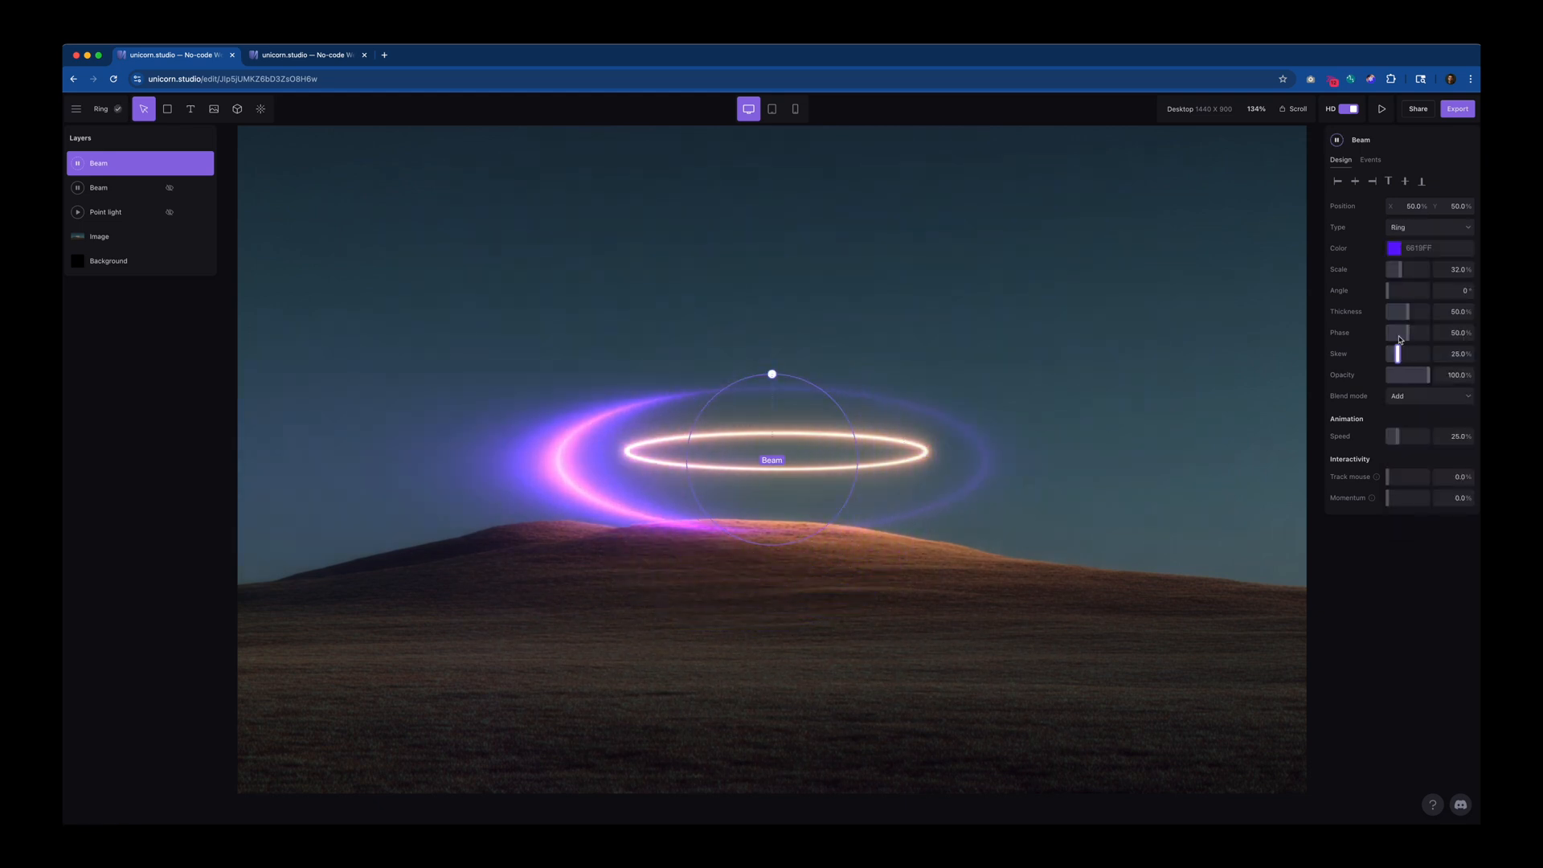
{"action": "left_click_drag", "start_coordinate": [1423, 268], "coordinate": [1395, 269]}
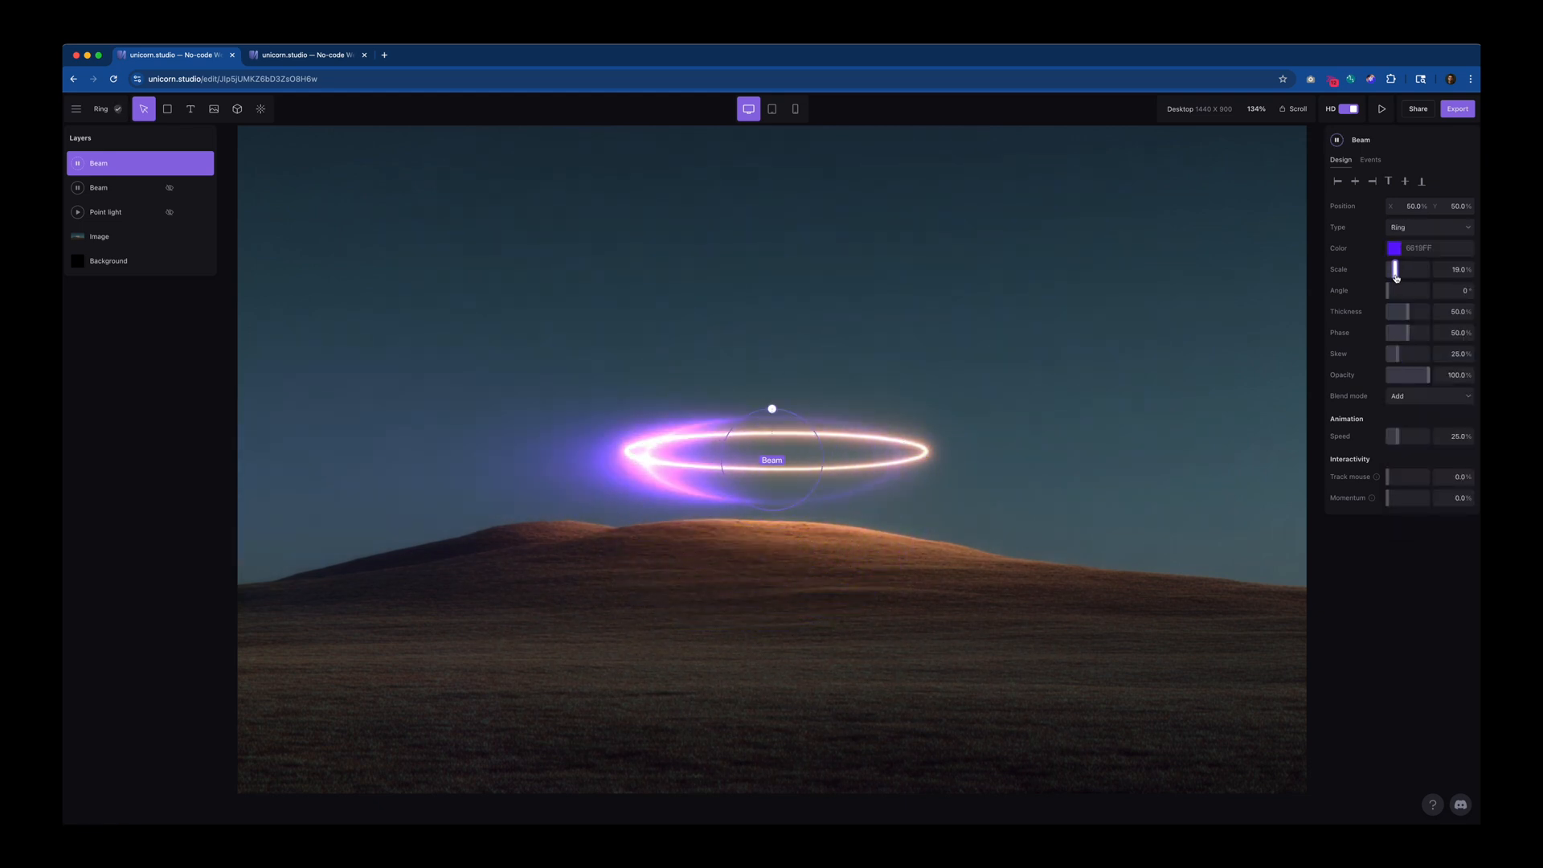
- Switch to the Landscape Ring project and inspect its God Rays and Ripple layers
{"action": "left_click", "coordinate": [304, 55]}
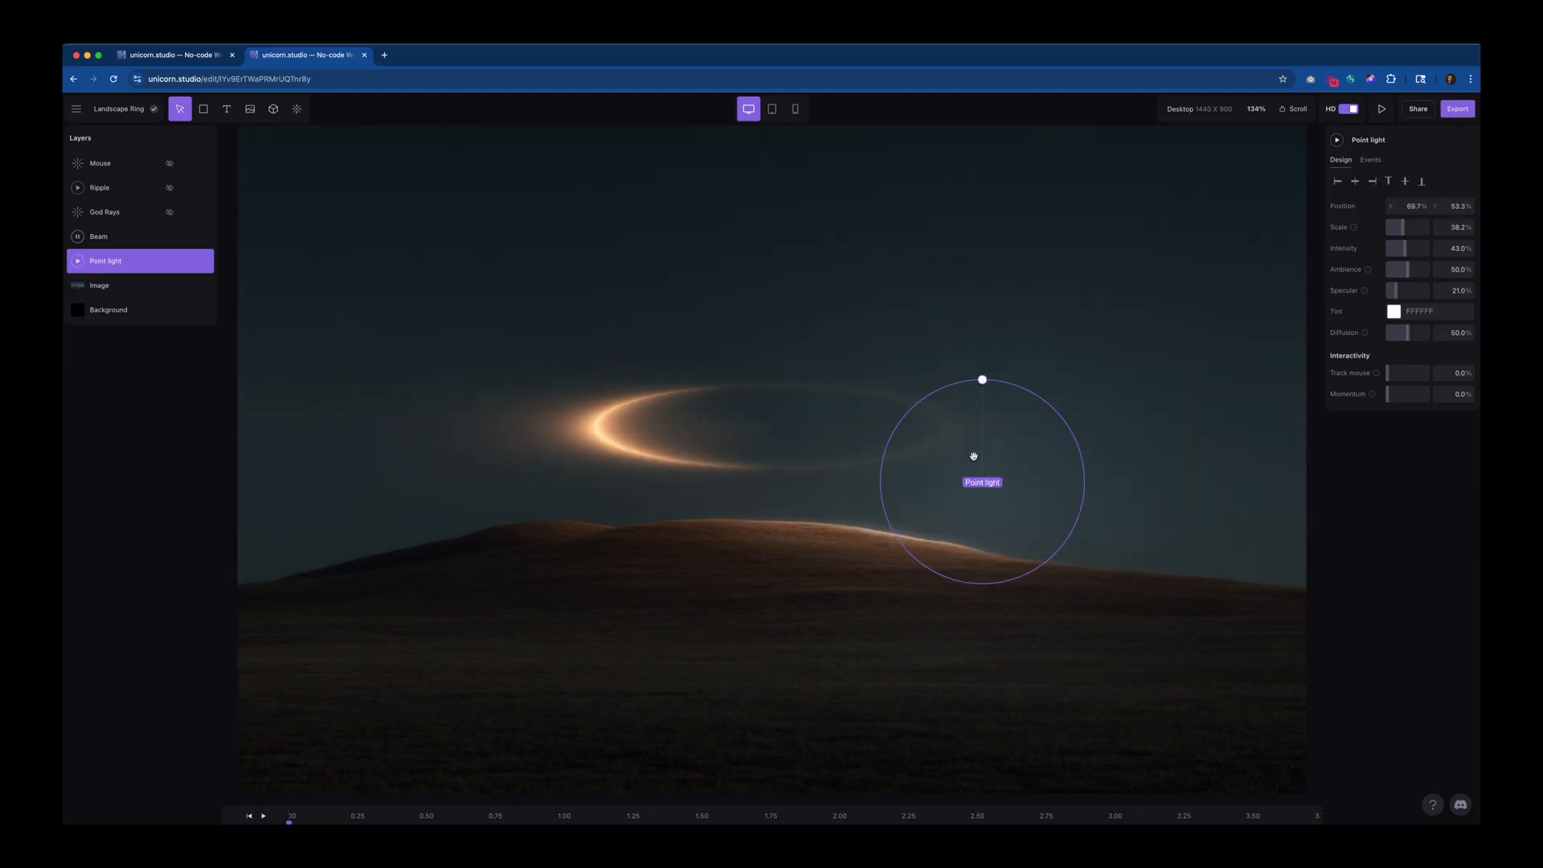
{"action": "left_click", "coordinate": [105, 213]}
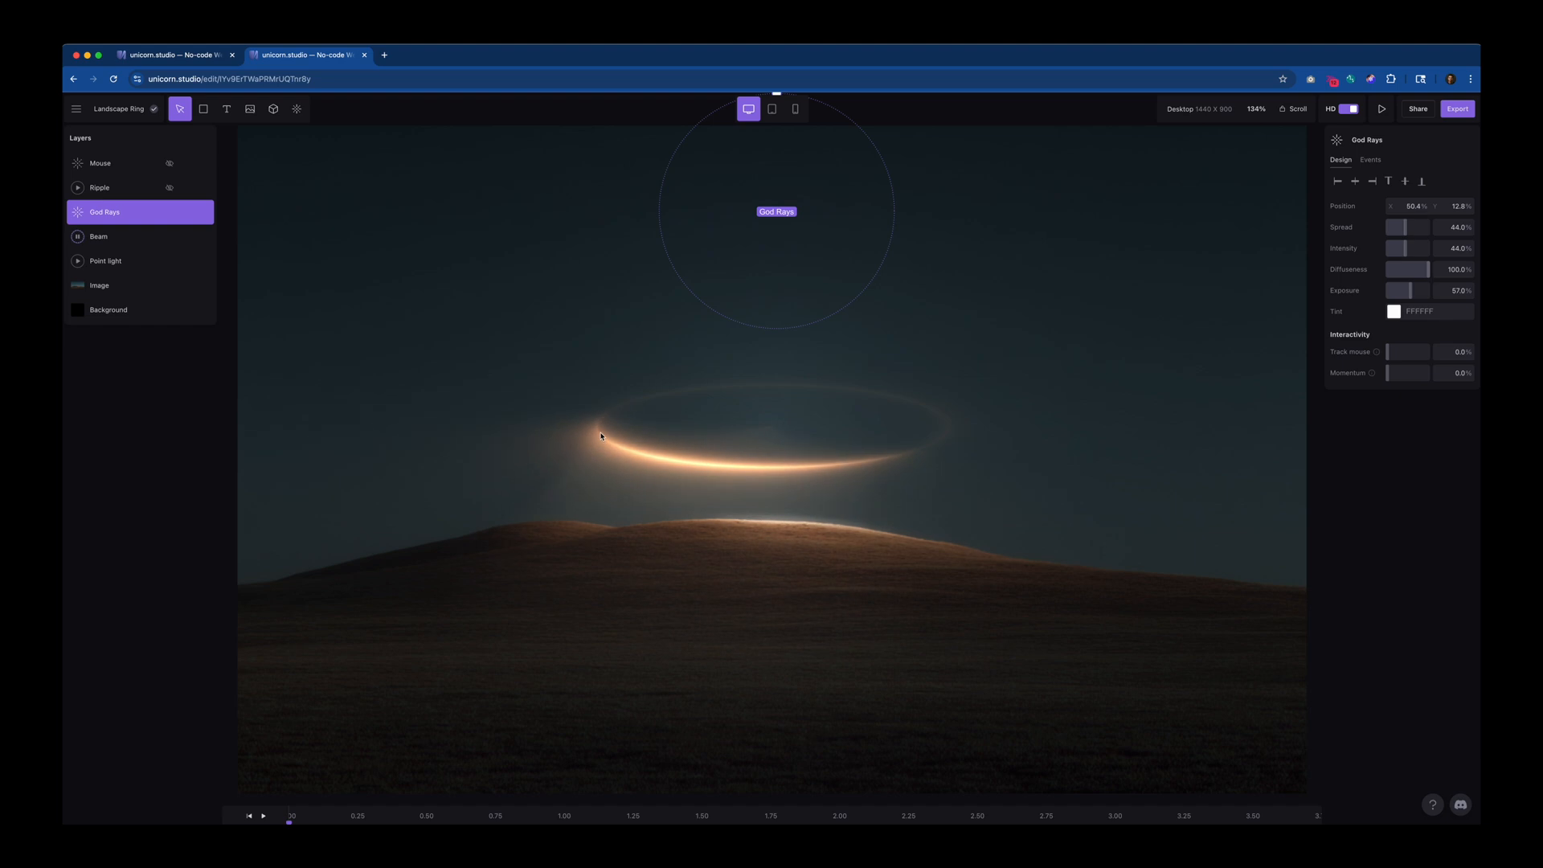
{"action": "left_click", "coordinate": [99, 186]}
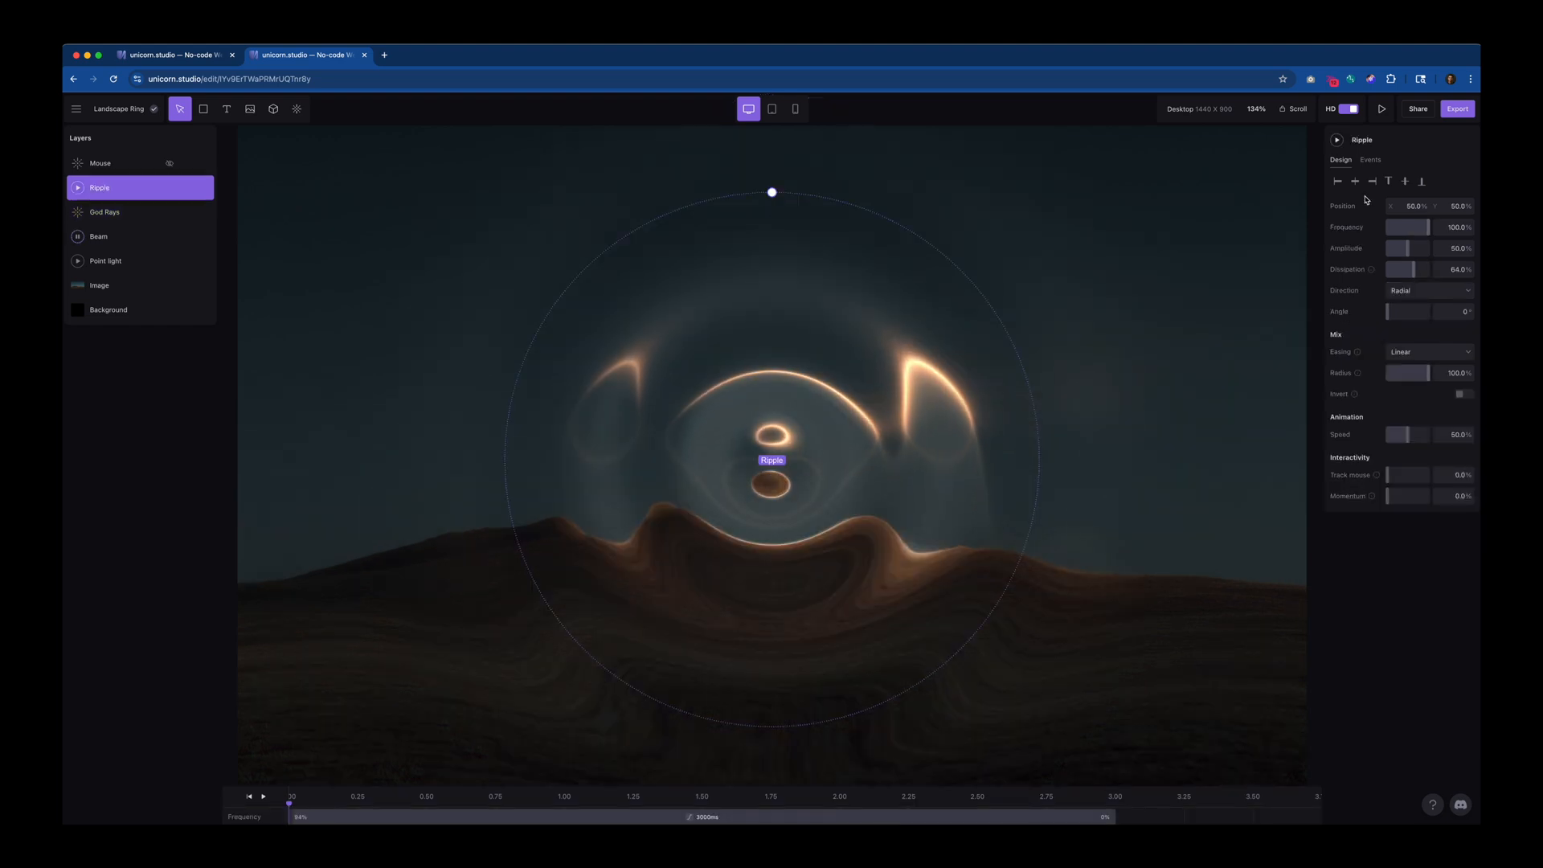
- Preview the Ripple's Frequency appear animation easing from 94% to 0 over 3000 ms
{"action": "left_click", "coordinate": [1370, 159]}
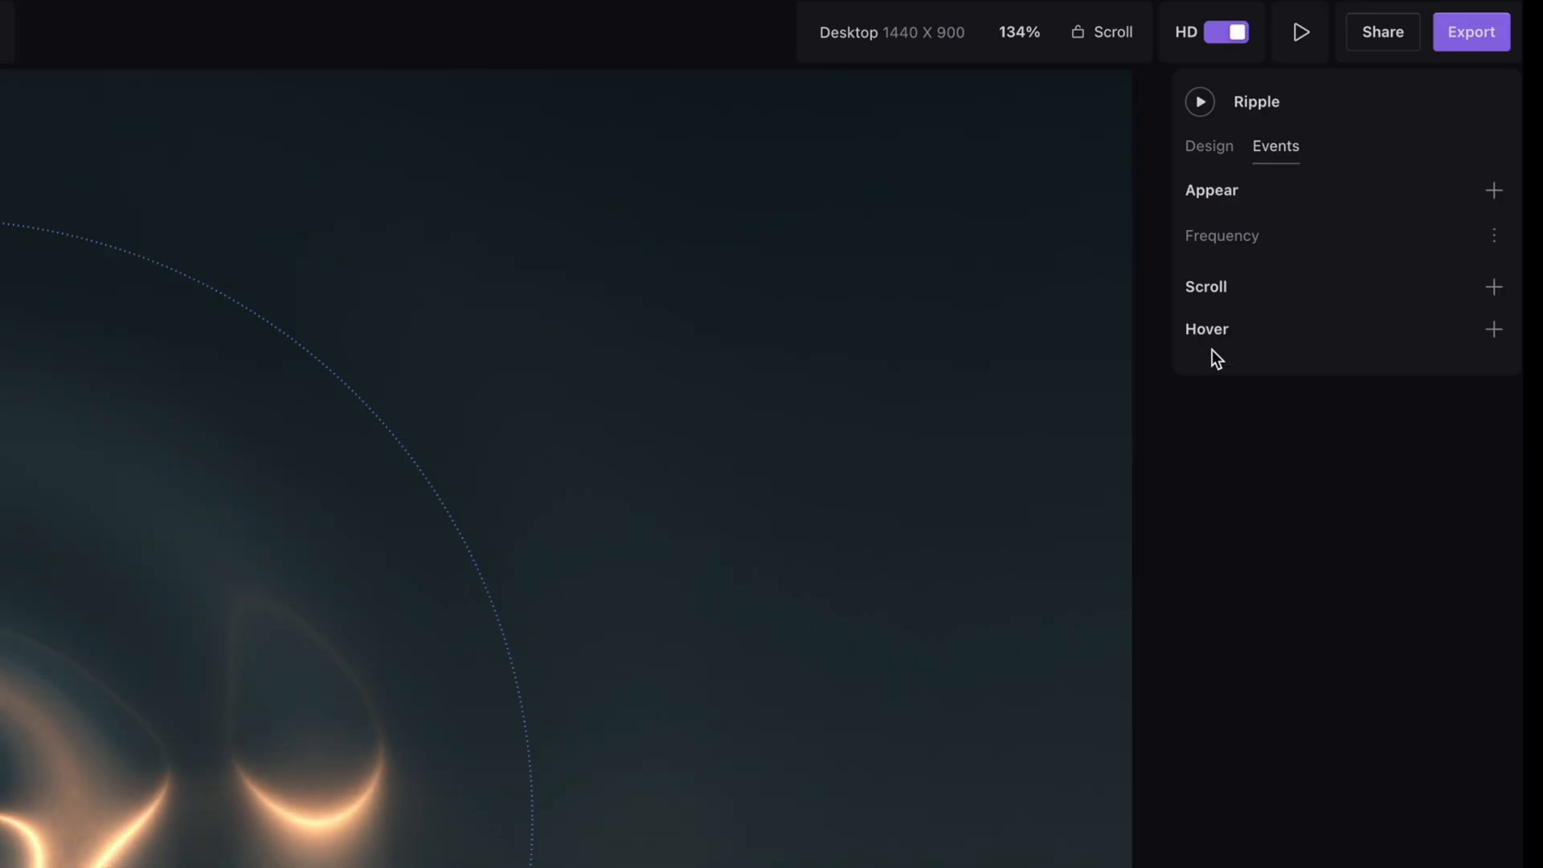
{"action": "left_click", "coordinate": [1222, 235]}
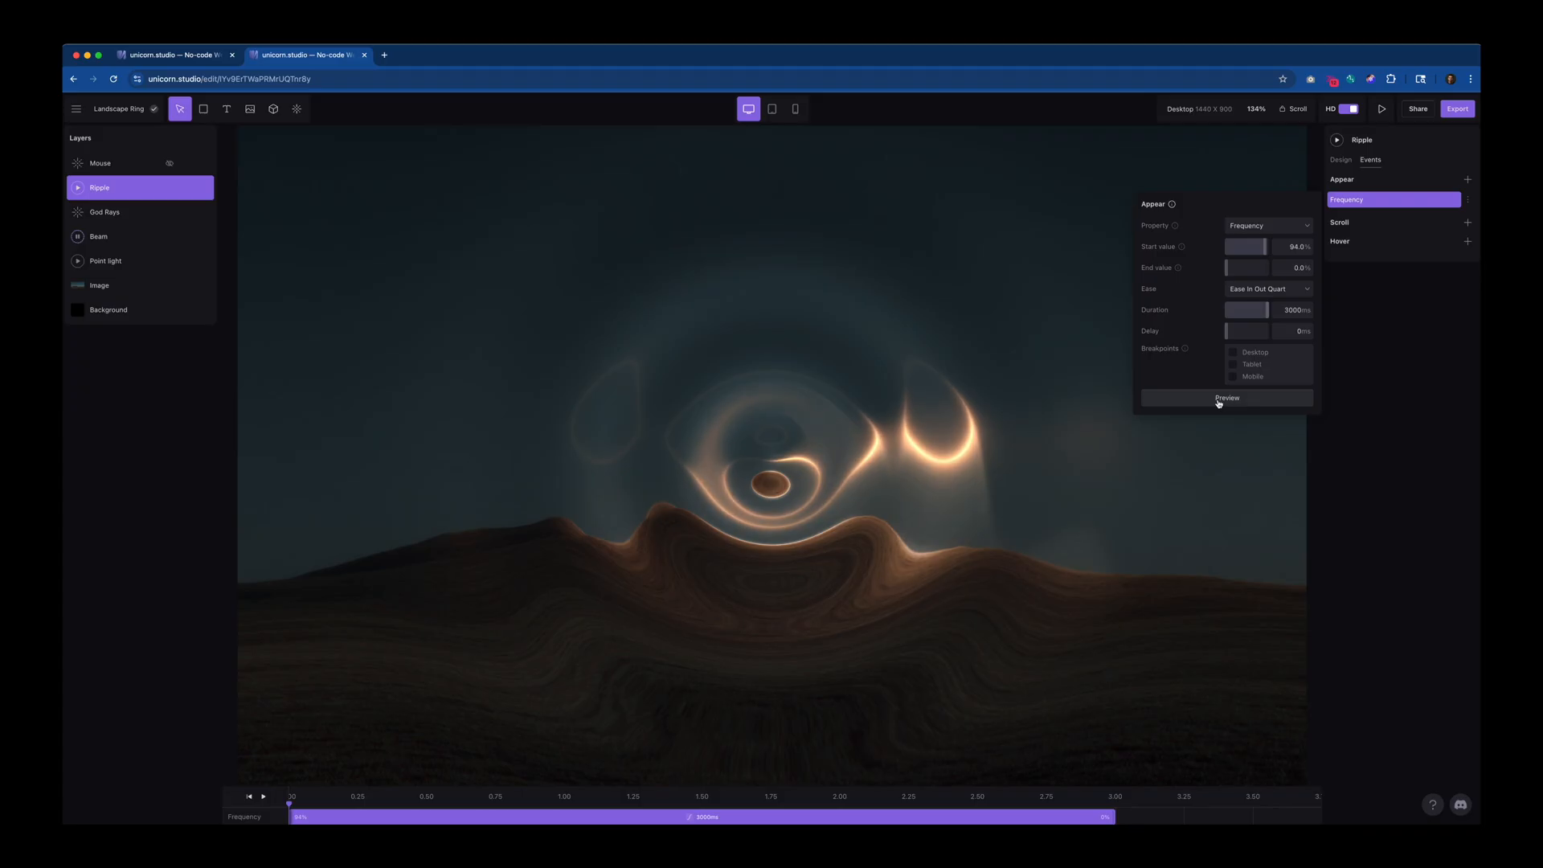
{"action": "left_click", "coordinate": [1226, 398]}
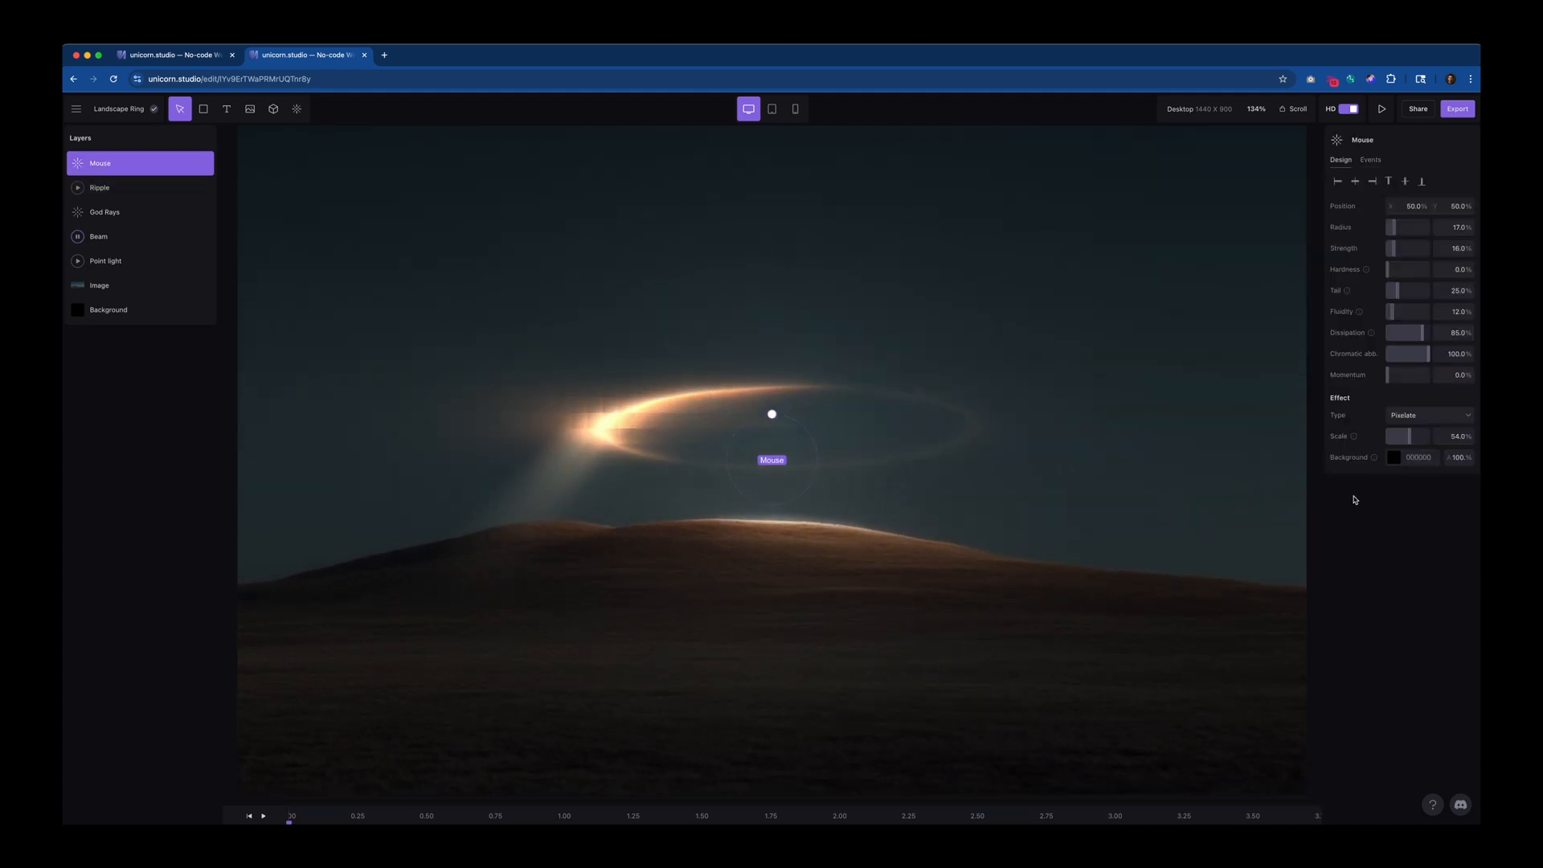
{"action": "left_click", "coordinate": [1428, 415]}
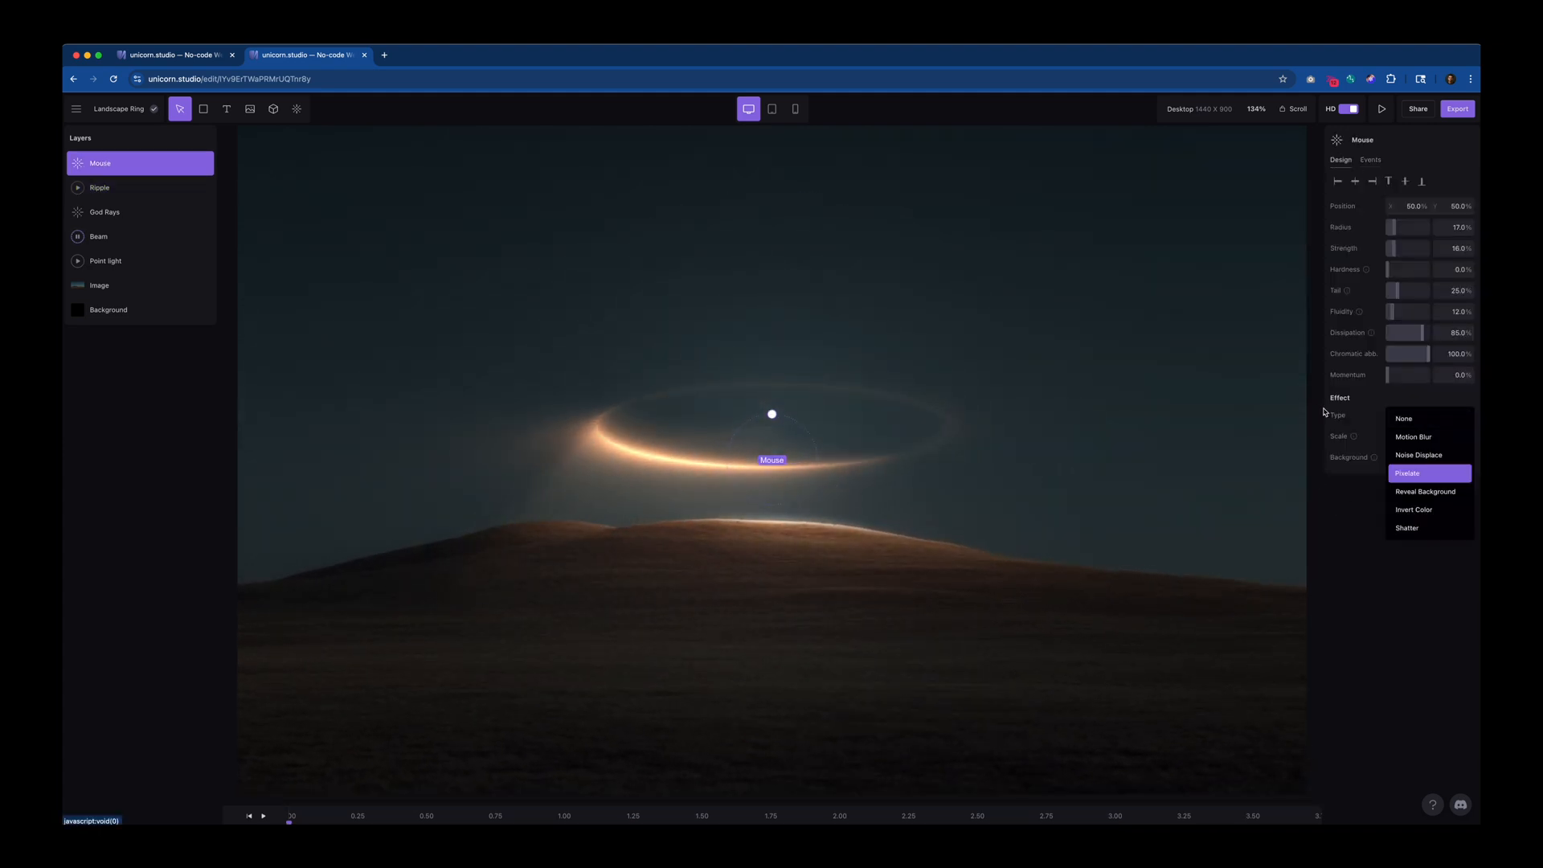
{"action": "left_click", "coordinate": [1408, 473]}
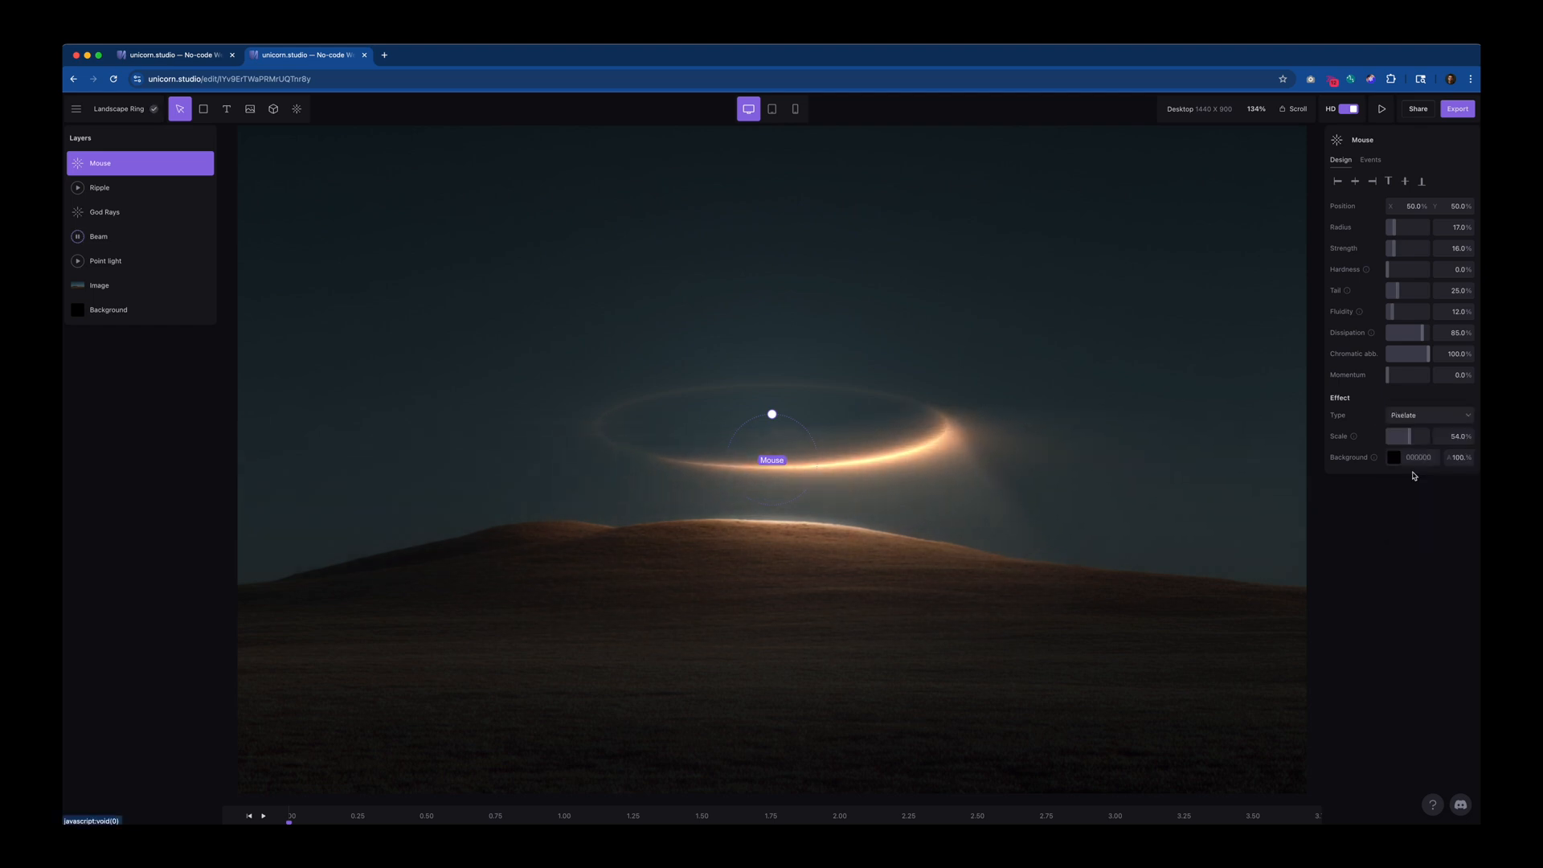
{"action": "mouse_move", "coordinate": [963, 479]}
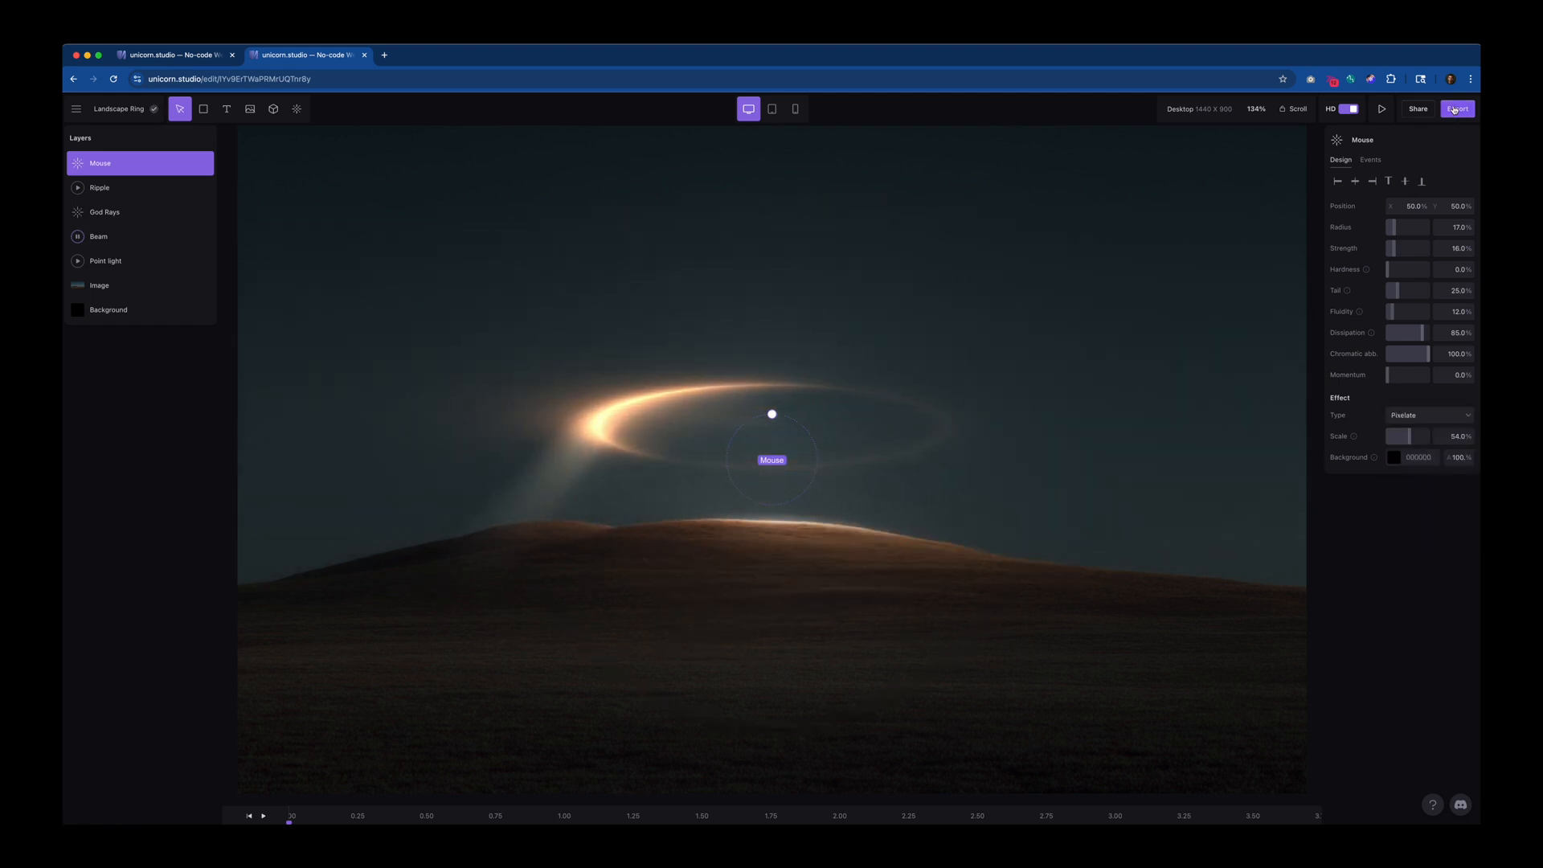
- Bring up the scene's export options and choose Embed
{"action": "left_click", "coordinate": [1458, 108]}
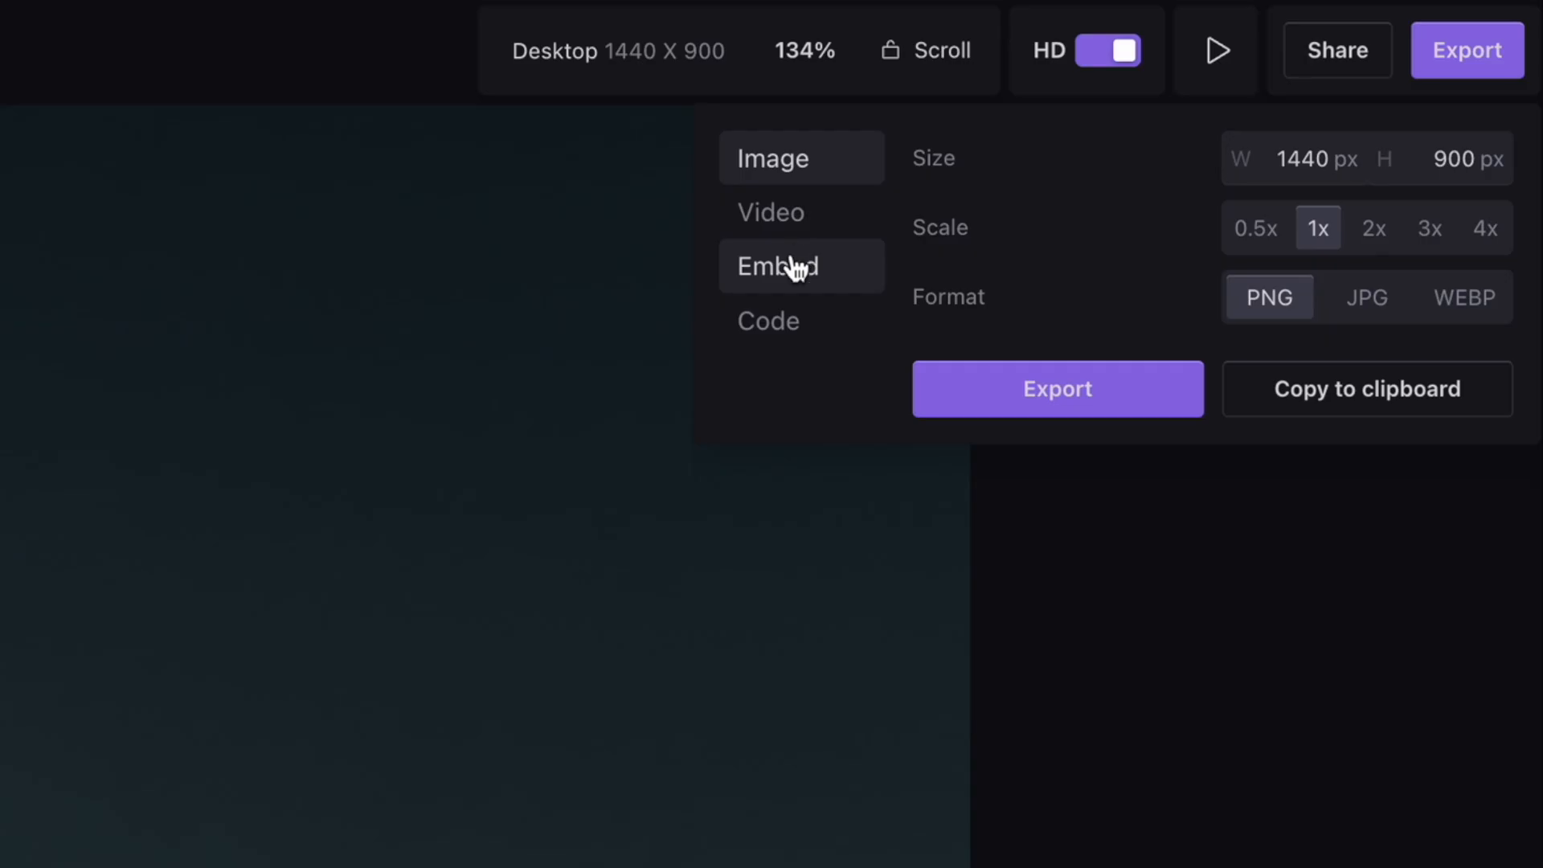
{"action": "left_click", "coordinate": [778, 265]}
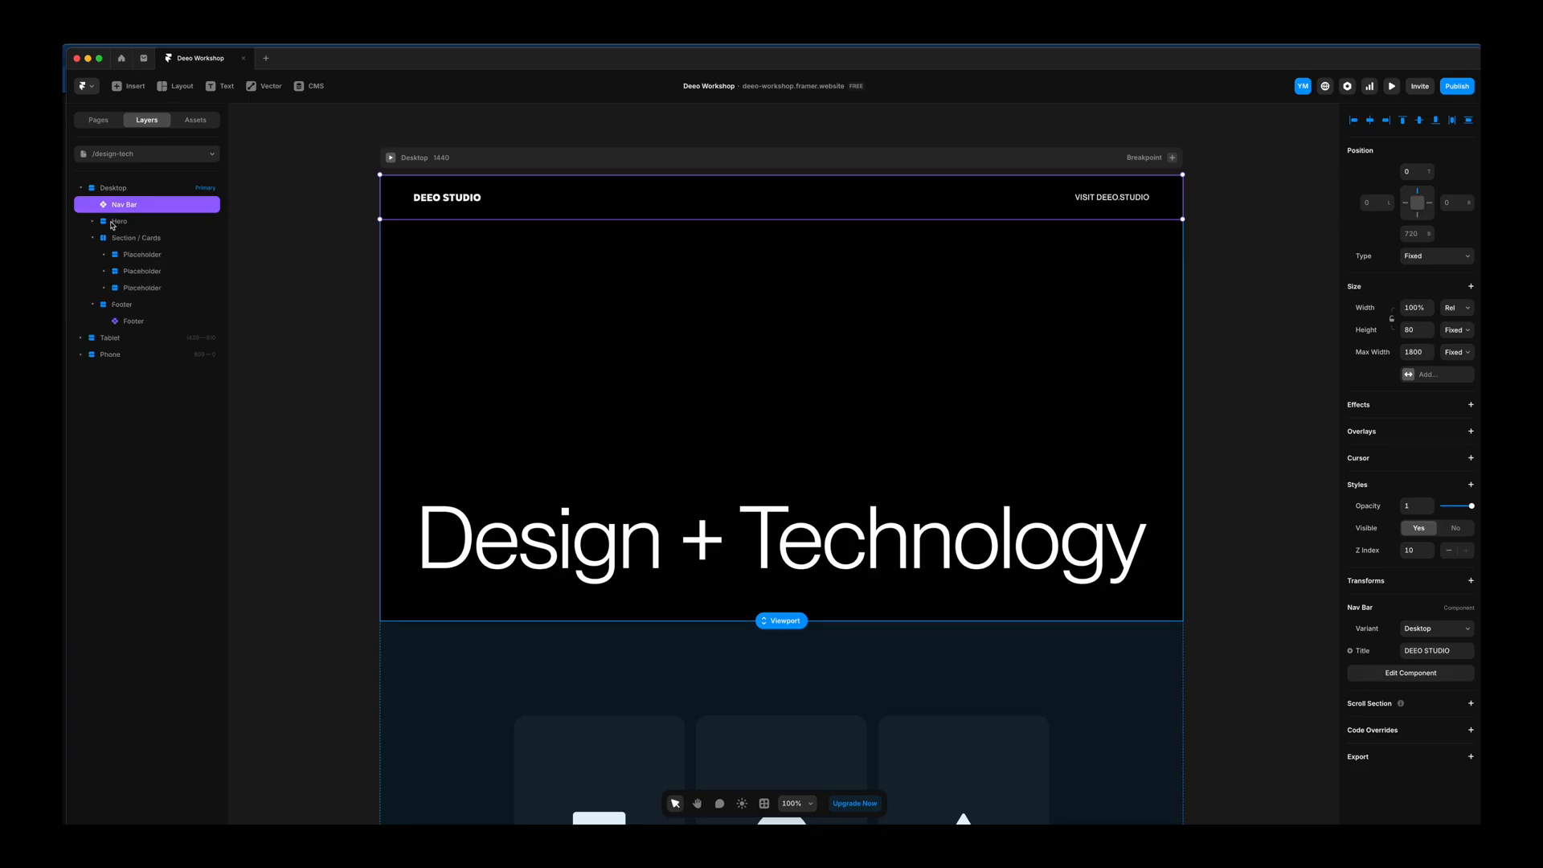
- Expand the Hero section's layers and collapse its Title group
{"action": "left_click", "coordinate": [116, 222]}
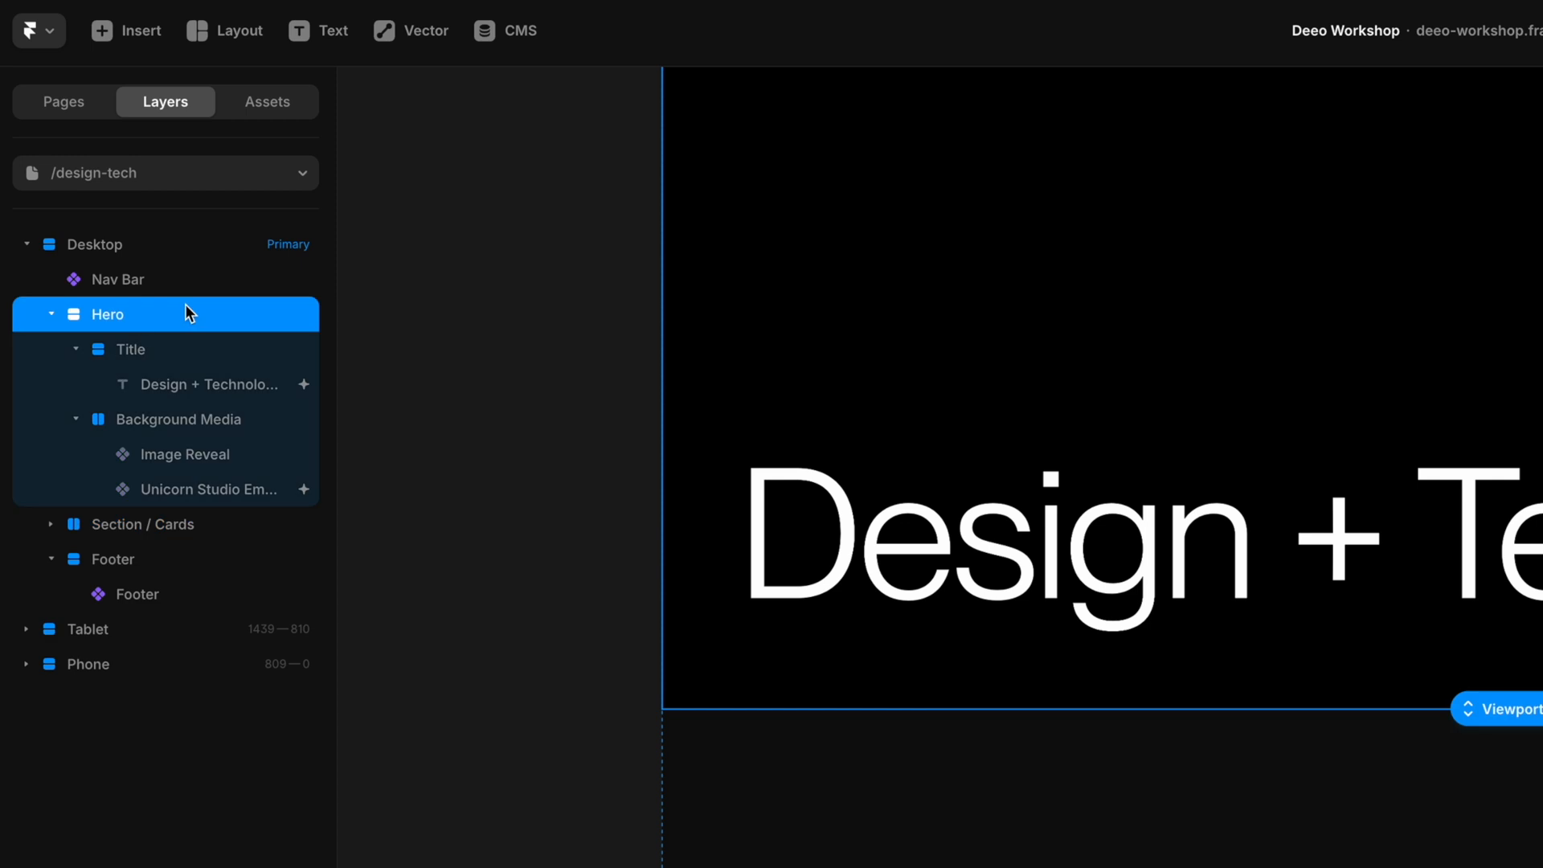
{"action": "left_click", "coordinate": [130, 348]}
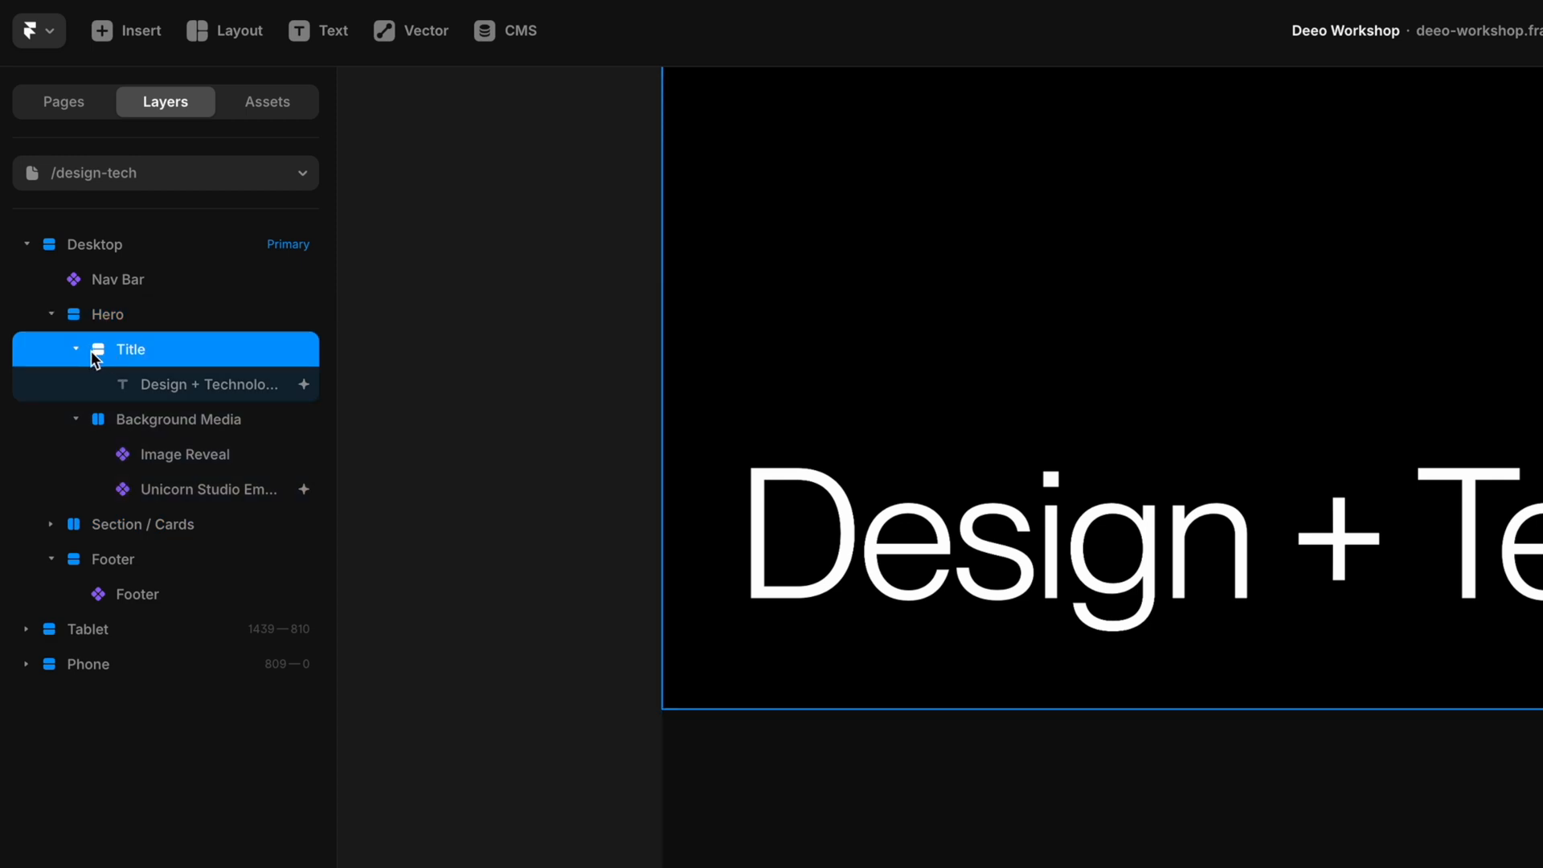
{"action": "left_click", "coordinate": [178, 384]}
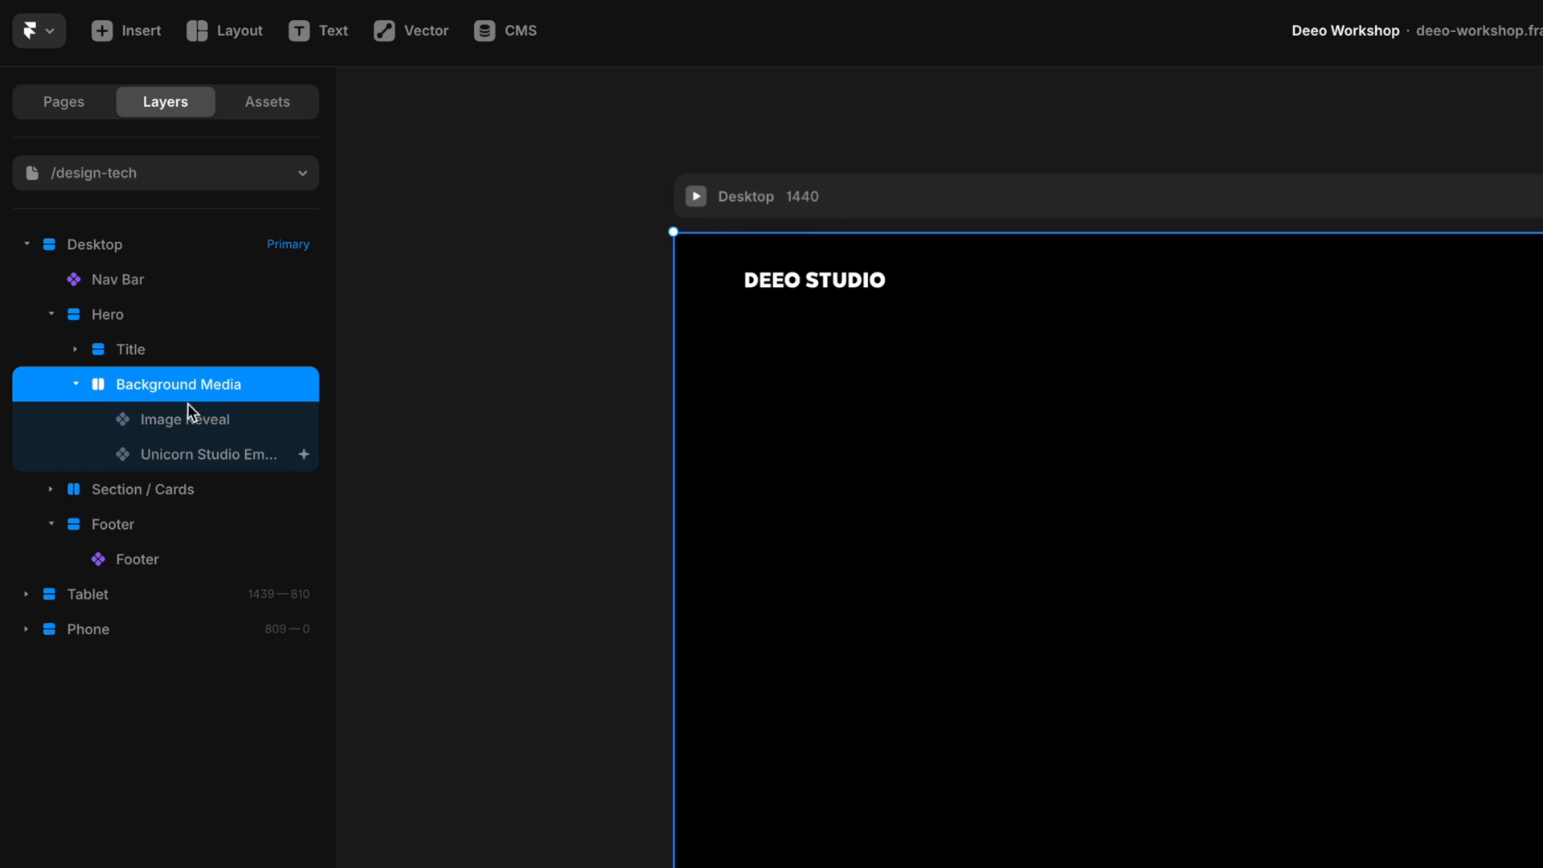
{"action": "mouse_move", "coordinate": [280, 424]}
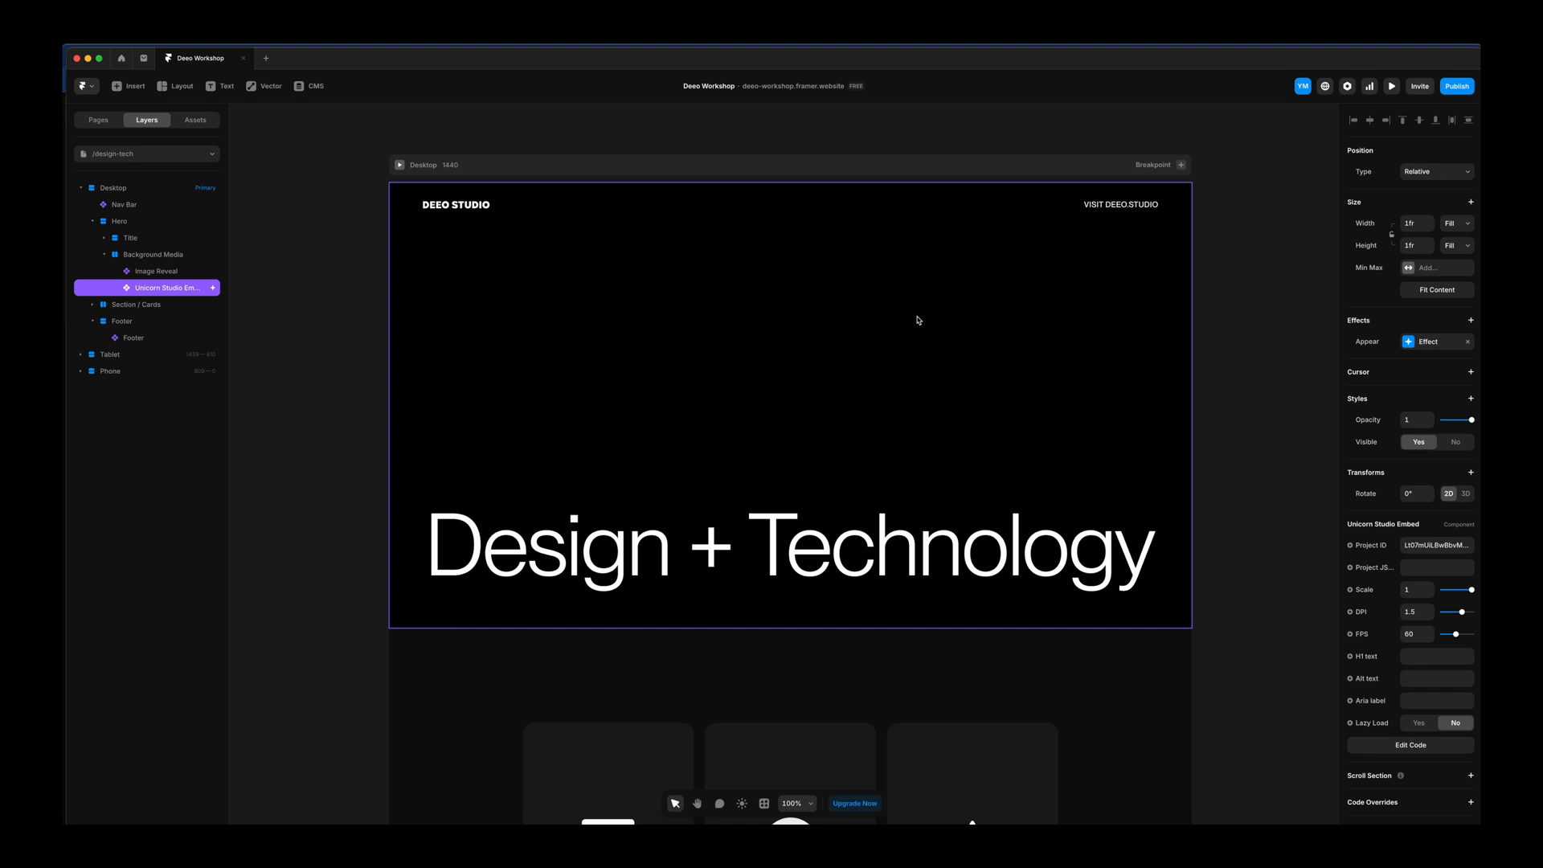
{"action": "mouse_move", "coordinate": [937, 498]}
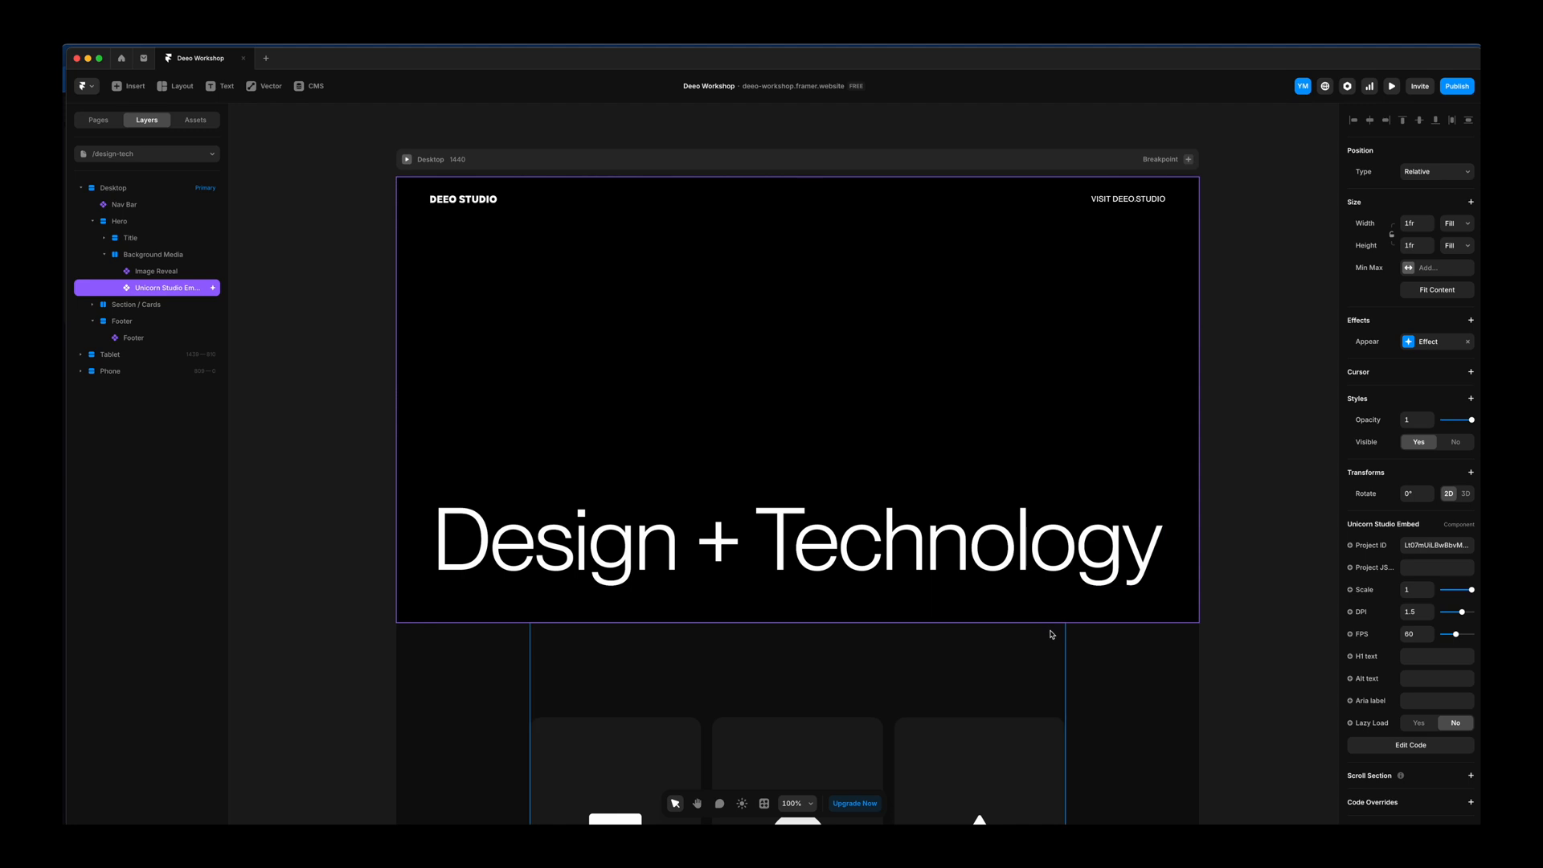
{"action": "mouse_move", "coordinate": [1006, 624]}
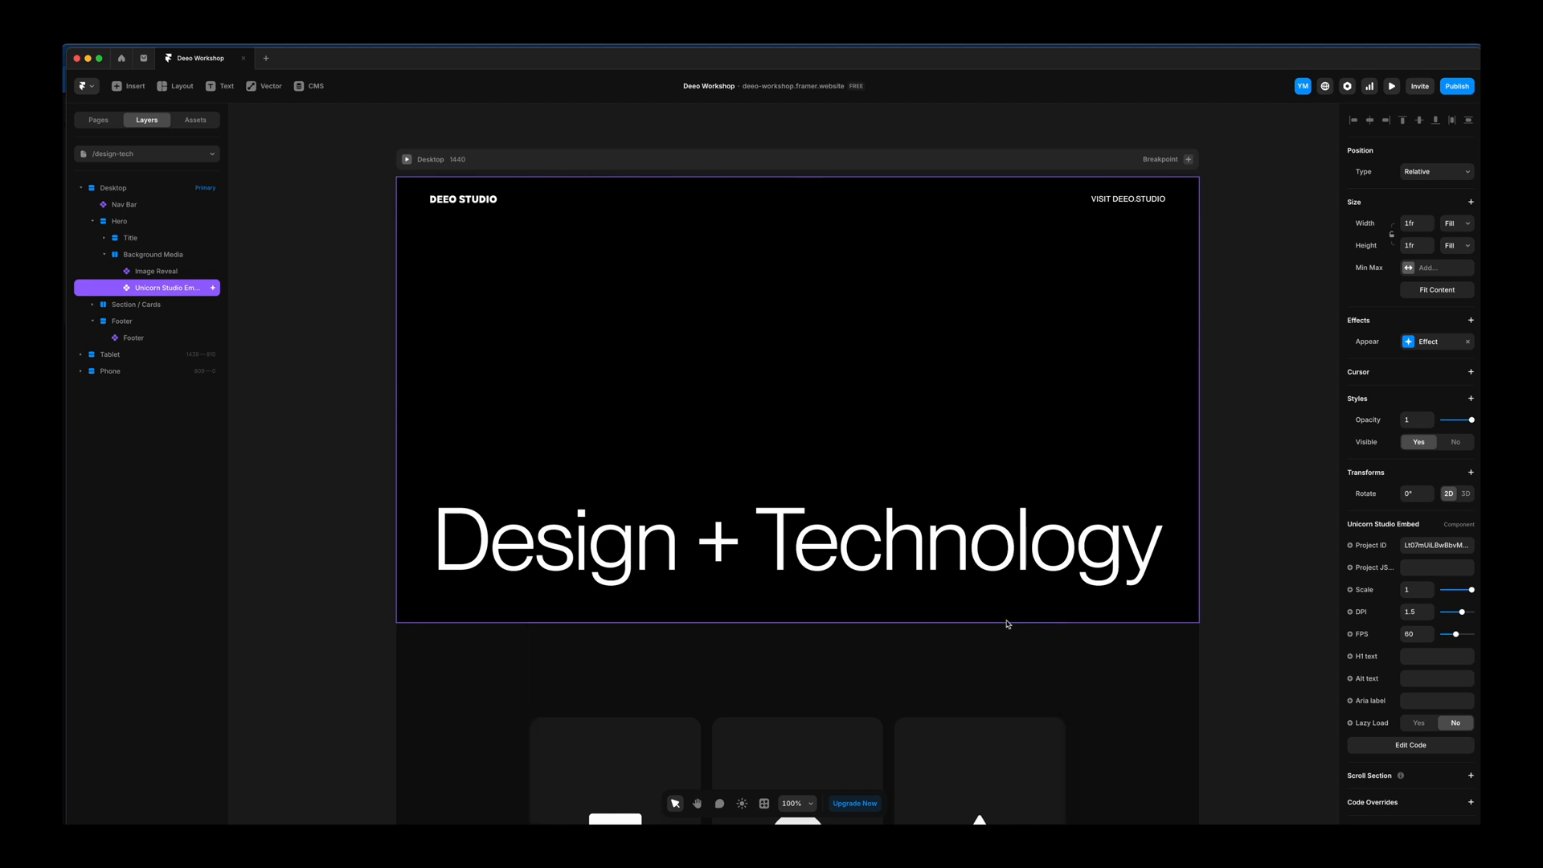
{"action": "mouse_move", "coordinate": [1392, 537]}
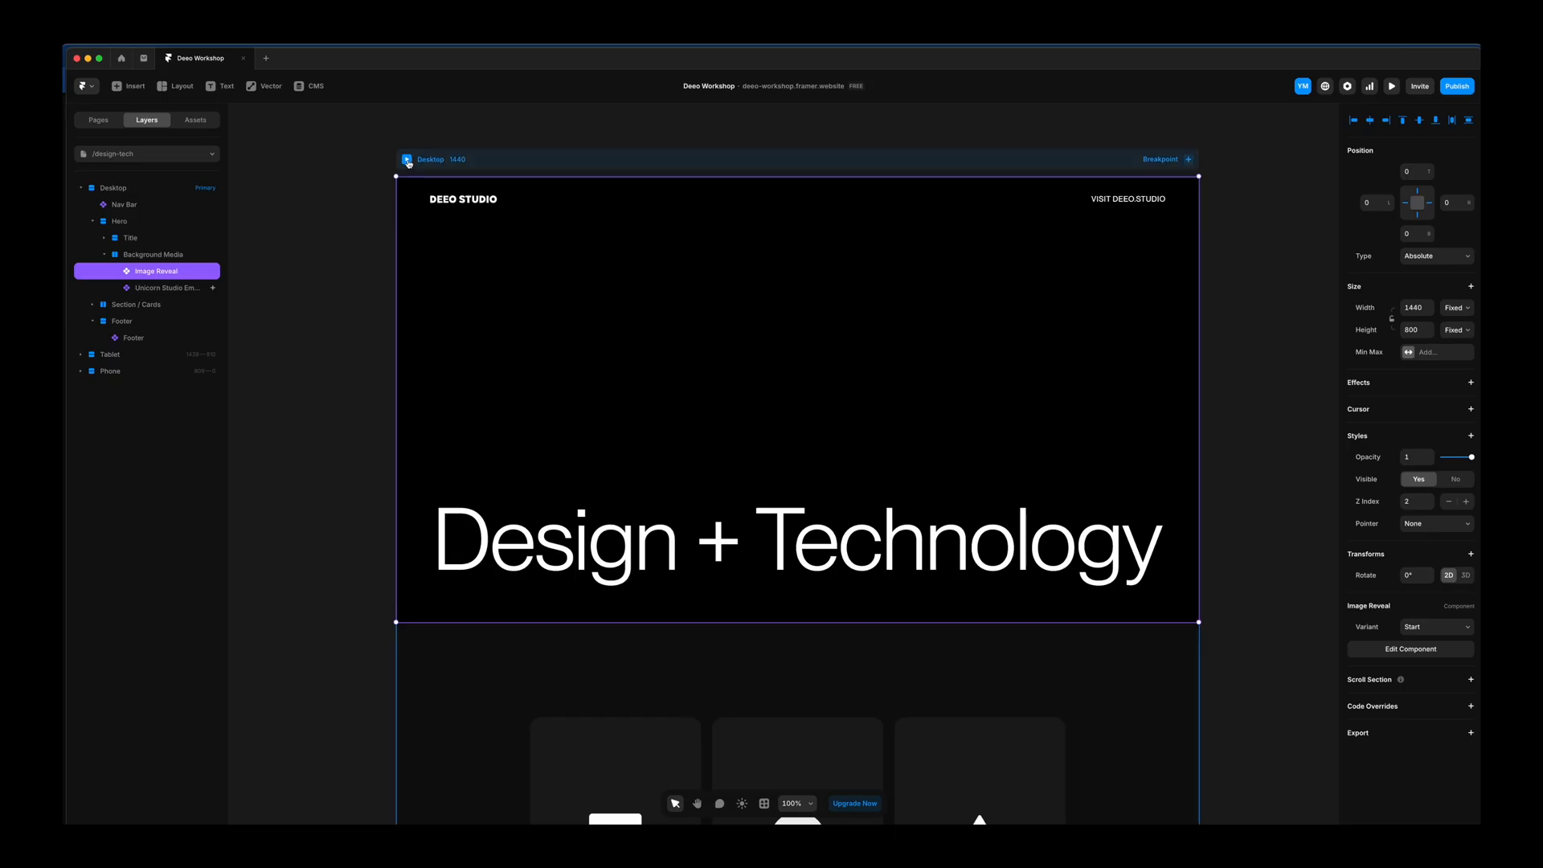
- Run the site preview showing the glowing ring behind the Design + Technology hero
{"action": "left_click", "coordinate": [1391, 85]}
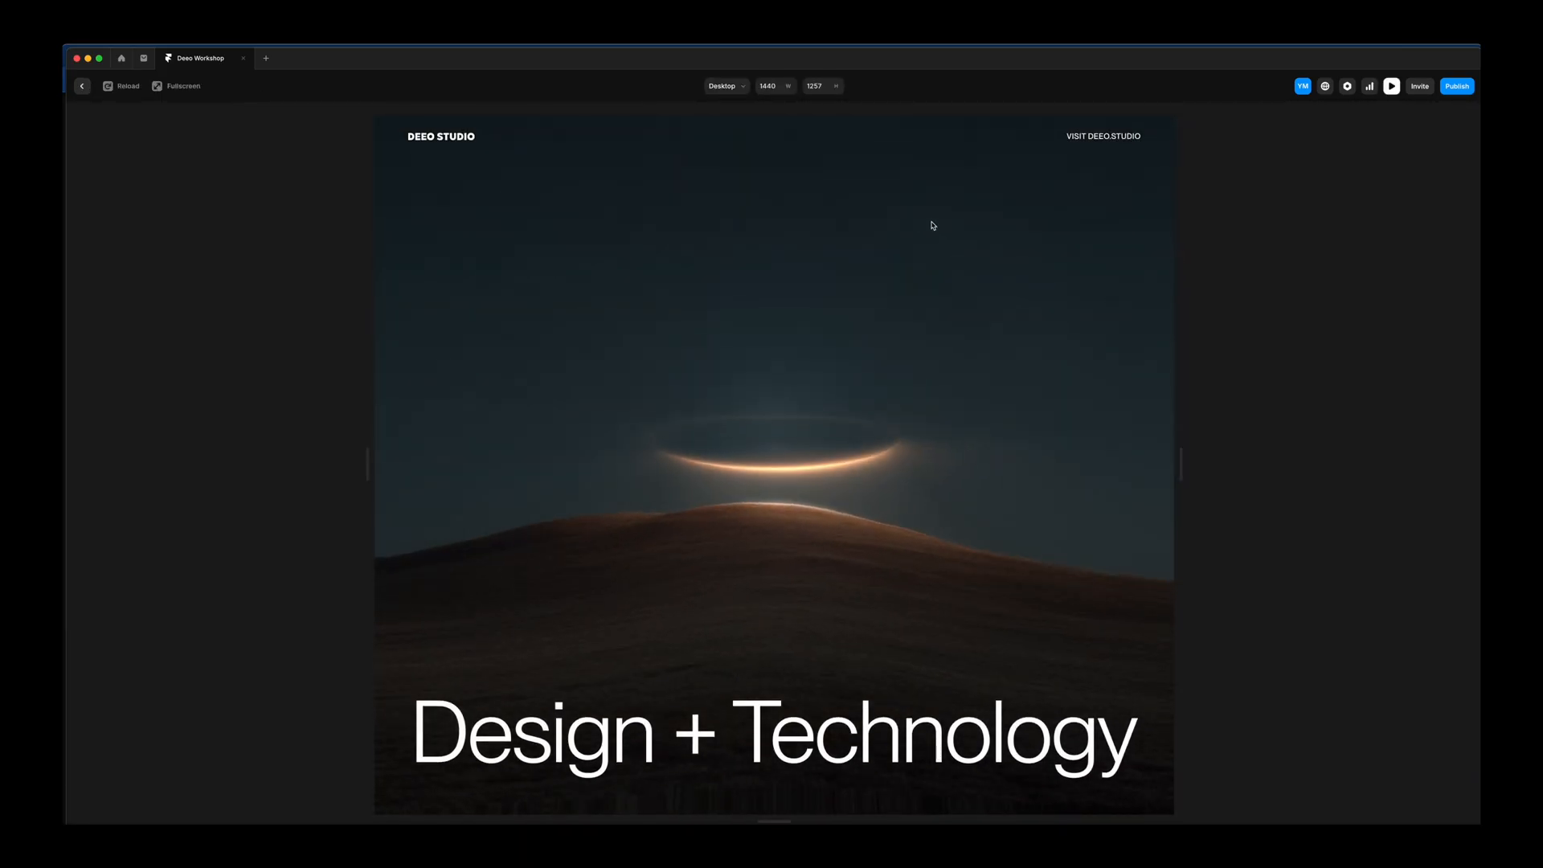